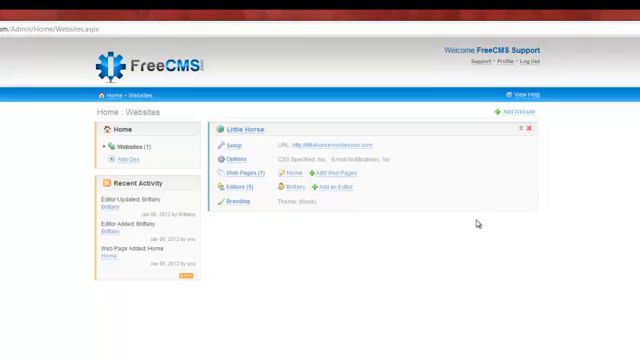
pyautogui.moveTo(510, 112)
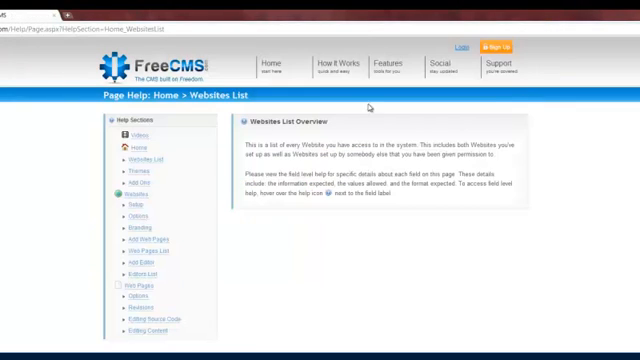
# Open the Websites List help page from the FreeCMS Websites page
pyautogui.click(130, 138)
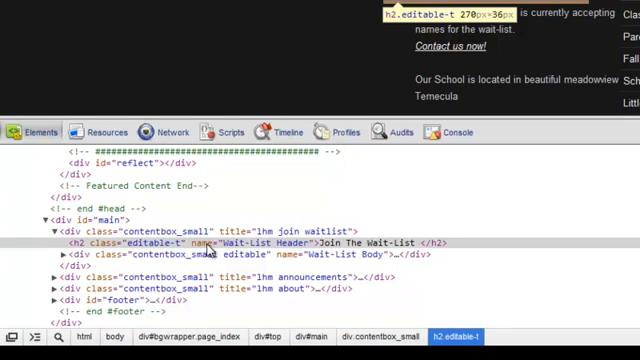
# Select the 'Join The Wait-List' h2 to see its editable class and Wait-List Header name
pyautogui.click(230, 255)
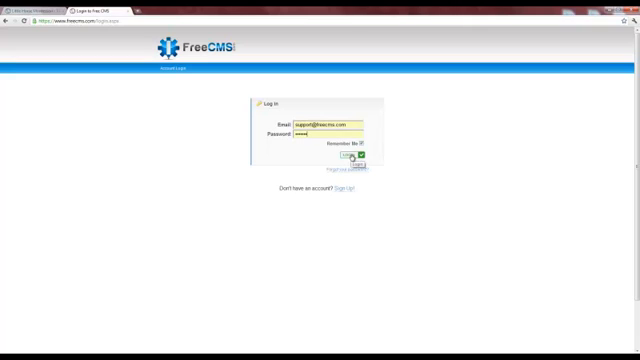
# Log in to the FreeCMS support account and reach the blank Add Website form
pyautogui.click(345, 157)
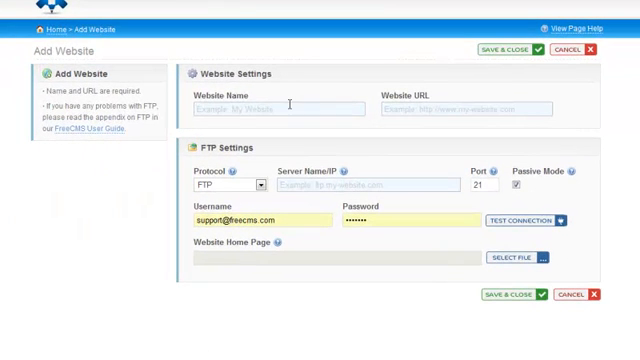
# Enter Little Horse, its URL, FTP server ftp.littlehorsemontessori.com and username littleho
pyautogui.write('Little Horse')
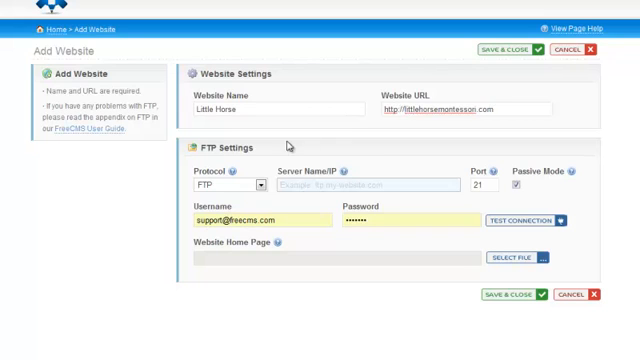
pyautogui.moveTo(289, 149)
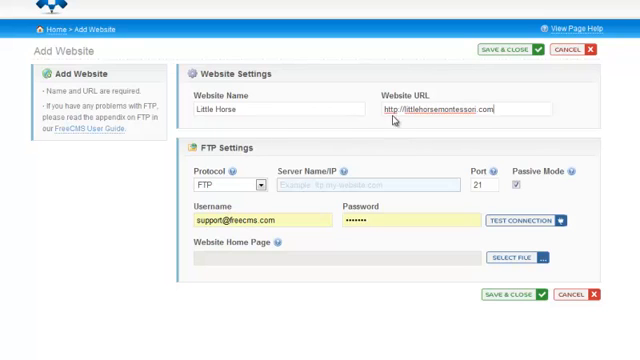
pyautogui.moveTo(362, 155)
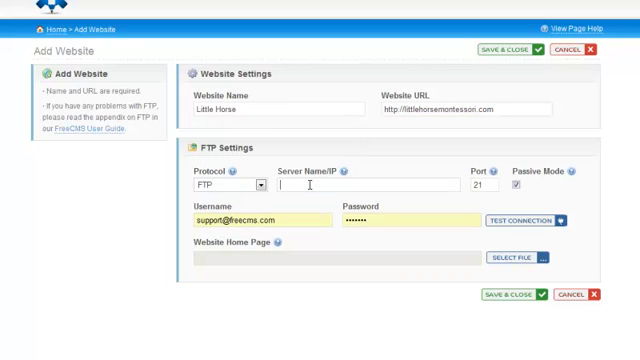
pyautogui.write('ftp.littlehorsemontessori.com')
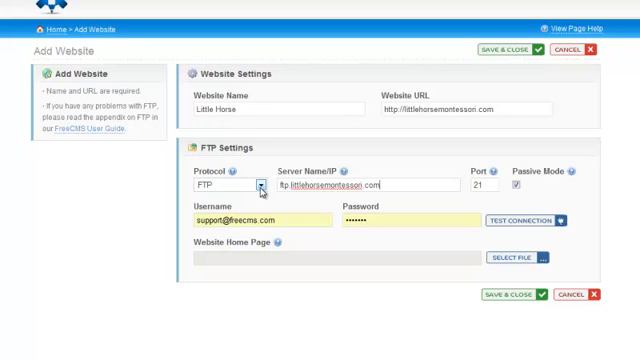
pyautogui.click(231, 184)
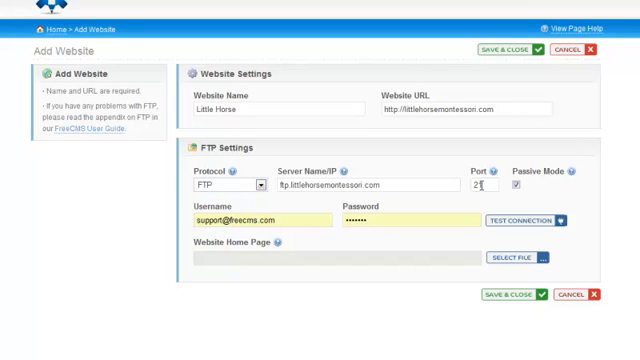
pyautogui.write('ftp.littlehorsemontessori.com/littlehorse')
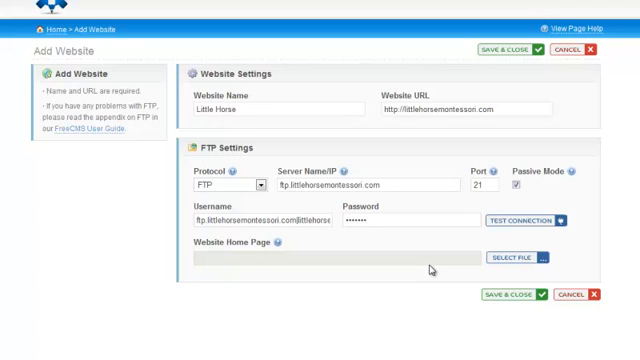
# Pick /public_html/littlehorse/Home.html from the server files as the website home page
pyautogui.click(515, 258)
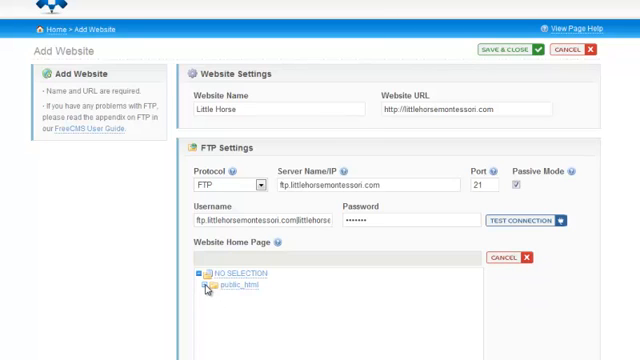
pyautogui.moveTo(204, 289)
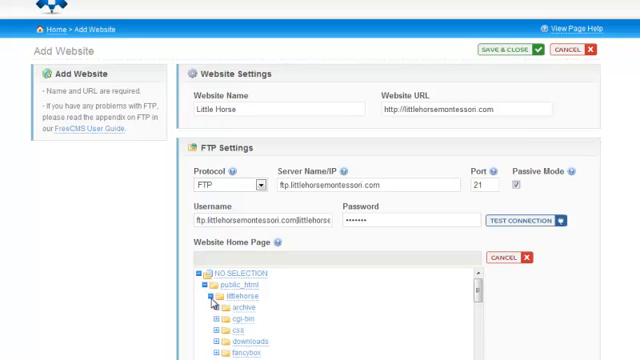
pyautogui.scroll(-3)
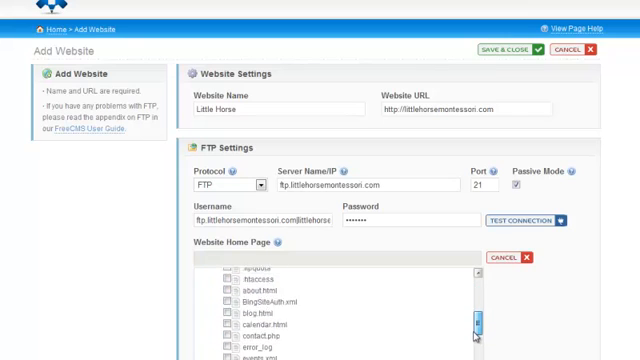
pyautogui.scroll(-3)
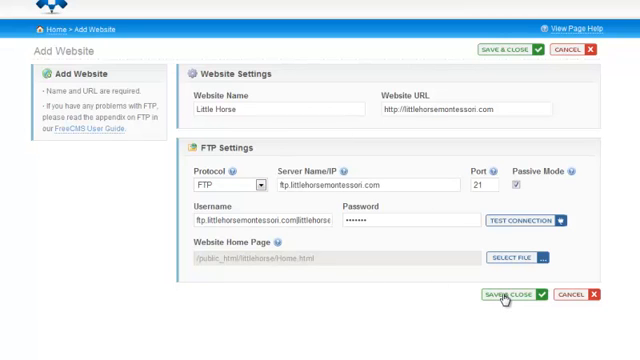
# Save the Little Horse website with Save & Close
pyautogui.click(515, 299)
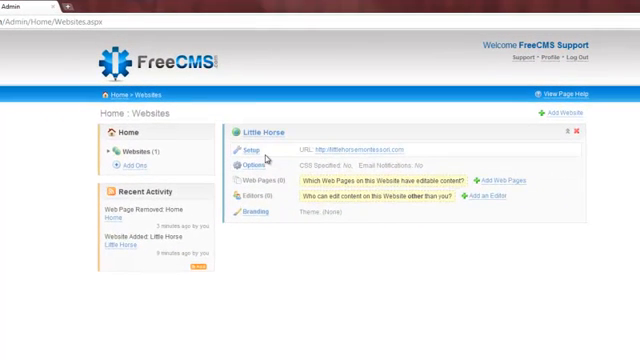
pyautogui.moveTo(249, 152)
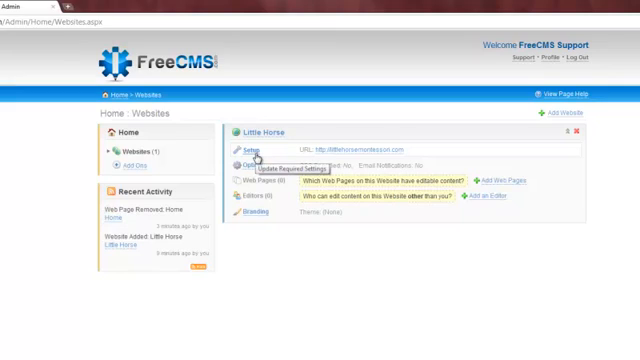
pyautogui.moveTo(252, 164)
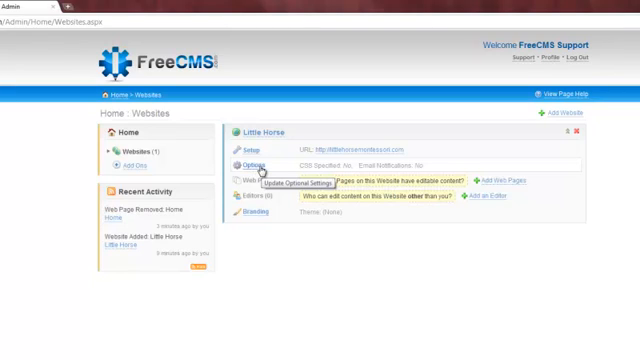
pyautogui.moveTo(255, 180)
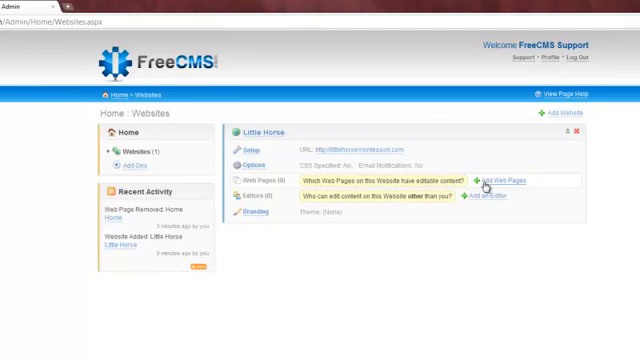
# Add Home.html from the Little Horse website files as an editable web page
pyautogui.click(506, 180)
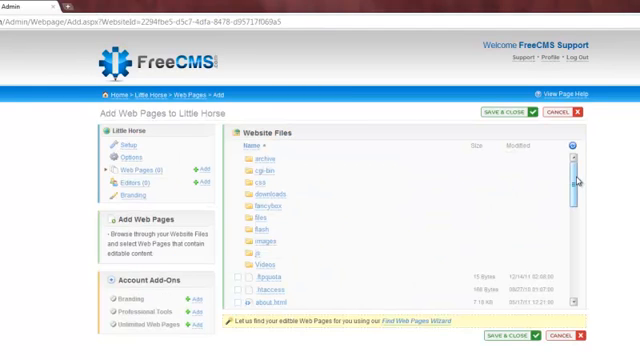
pyautogui.scroll(-3)
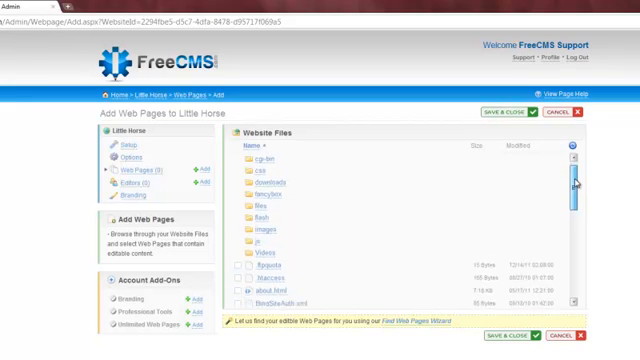
pyautogui.scroll(-3)
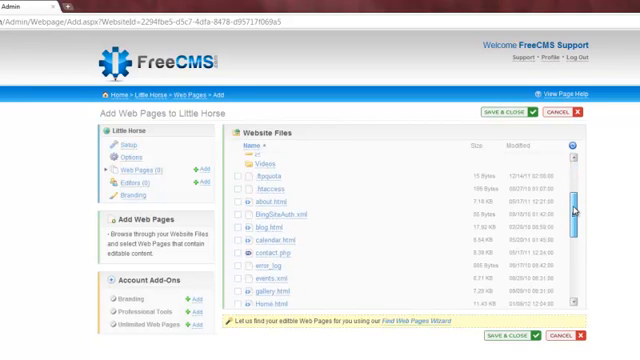
pyautogui.scroll(-3)
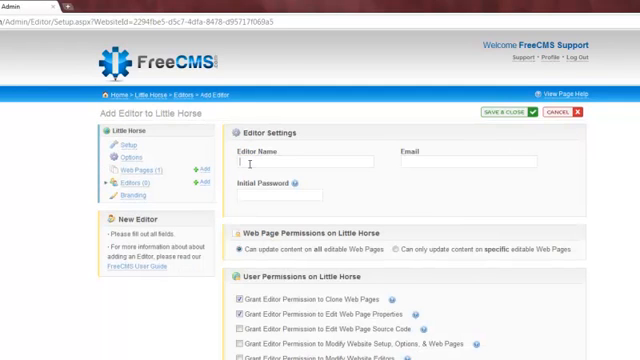
# Enter editor name Brittany with her email address and an initial password
pyautogui.write('B')
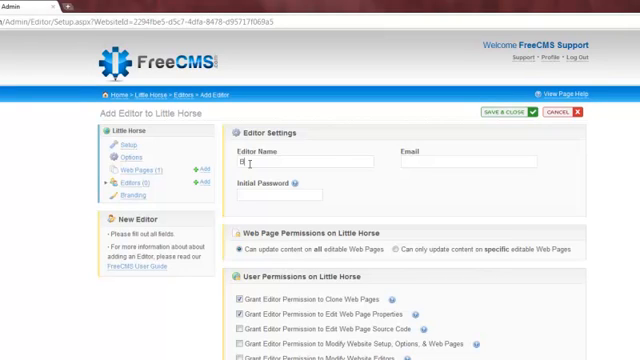
pyautogui.write('Brittany')
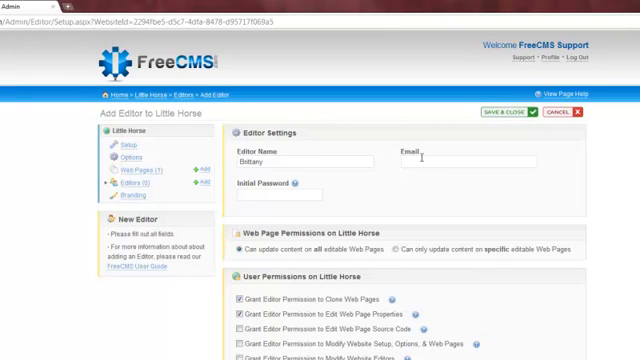
pyautogui.write('c')
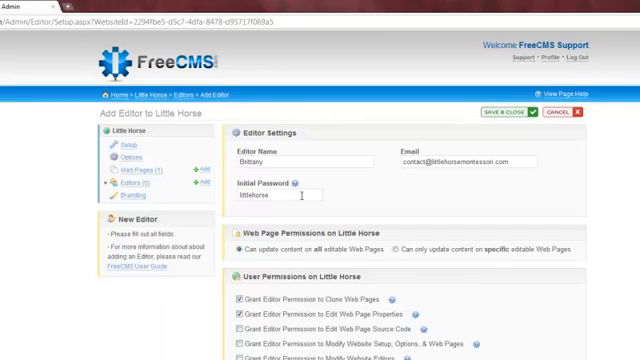
pyautogui.scroll(-3)
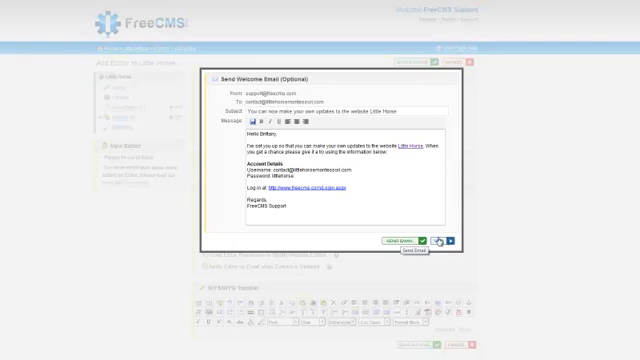
# Save Brittany as editor and send her the welcome email with login details
pyautogui.click(397, 236)
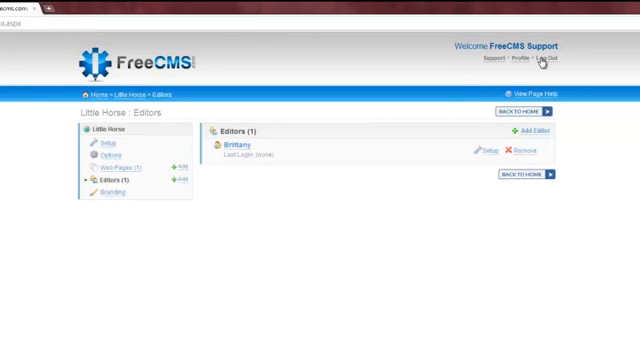
# Log out, sign in as Brittany, and save her new first-login password
pyautogui.click(556, 59)
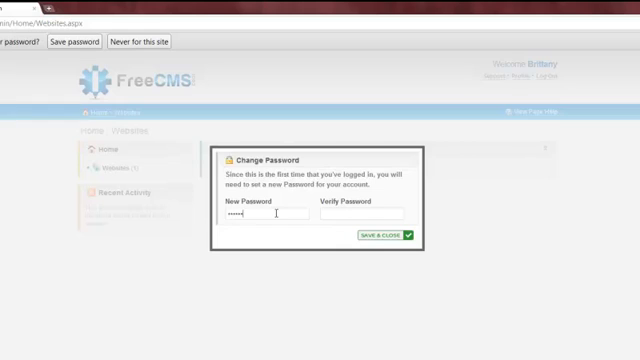
pyautogui.click(382, 236)
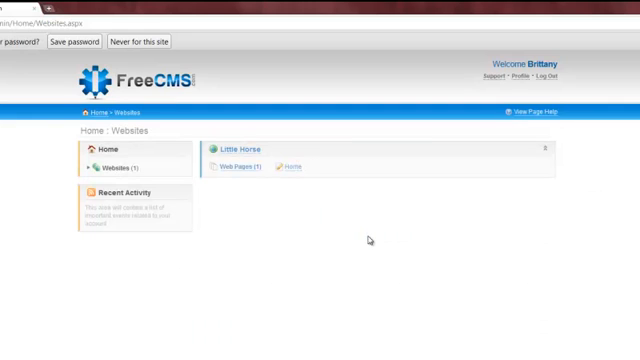
pyautogui.moveTo(365, 234)
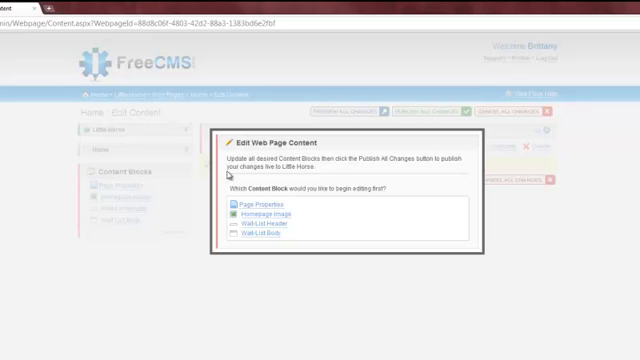
pyautogui.moveTo(275, 202)
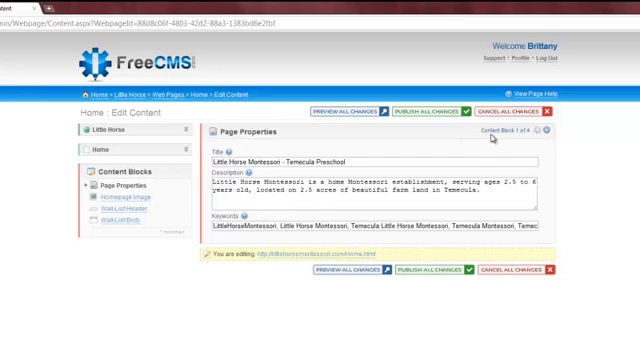
# Open the Wait-List Header content block of the Home page
pyautogui.click(545, 133)
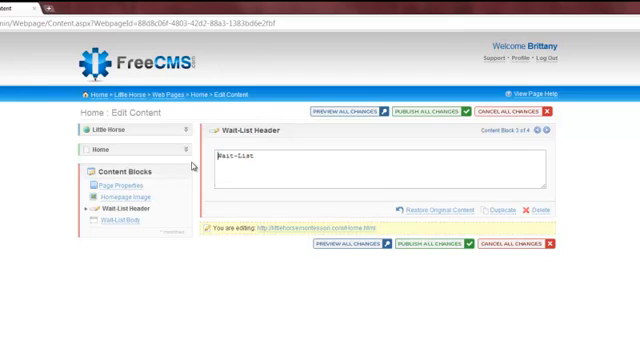
# Change the header to 'Full, Sorry' and insert NOT into the Wait-List Body
pyautogui.write('Full')
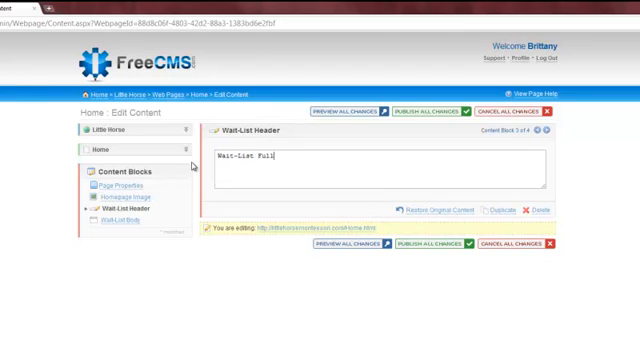
pyautogui.write(', Sorry')
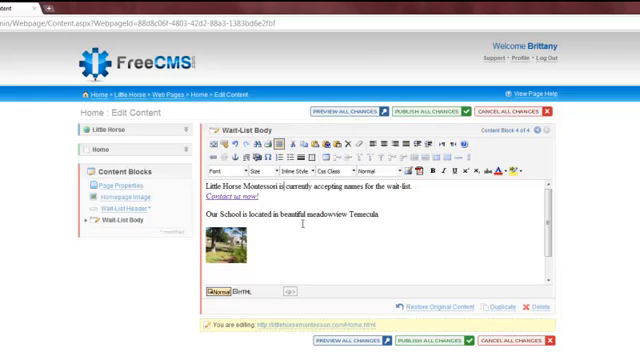
pyautogui.write('NOT')
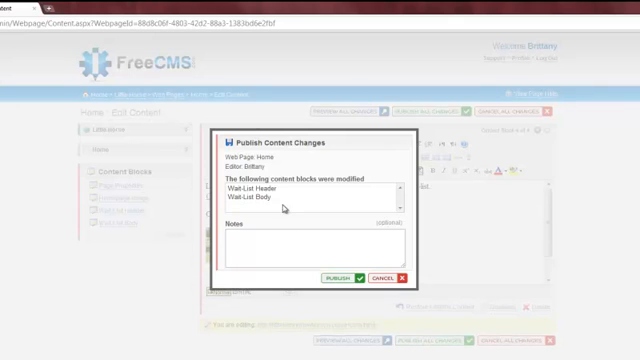
pyautogui.moveTo(288, 208)
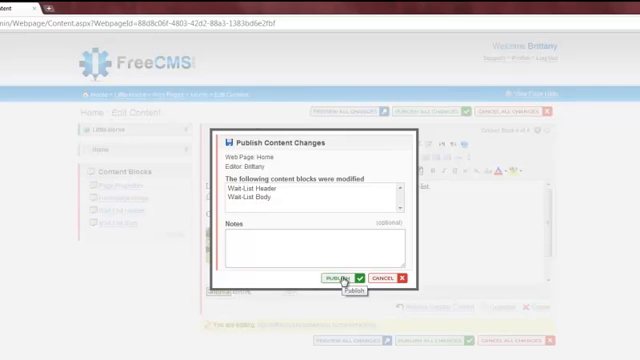
# Publish the wait-list block changes and view the live Home.html page
pyautogui.click(338, 275)
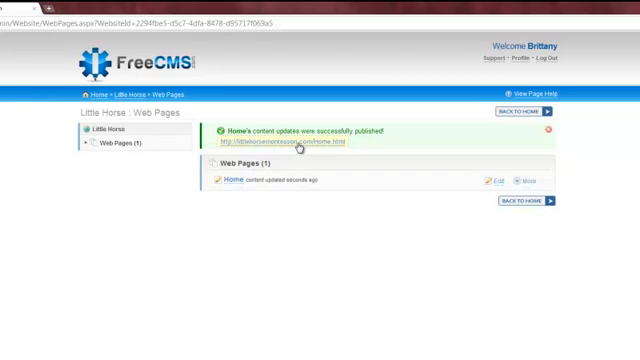
pyautogui.click(275, 141)
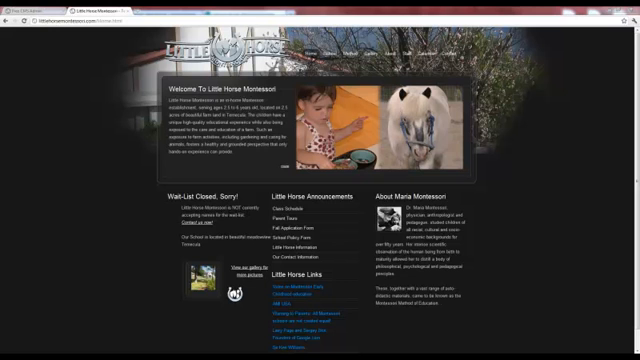